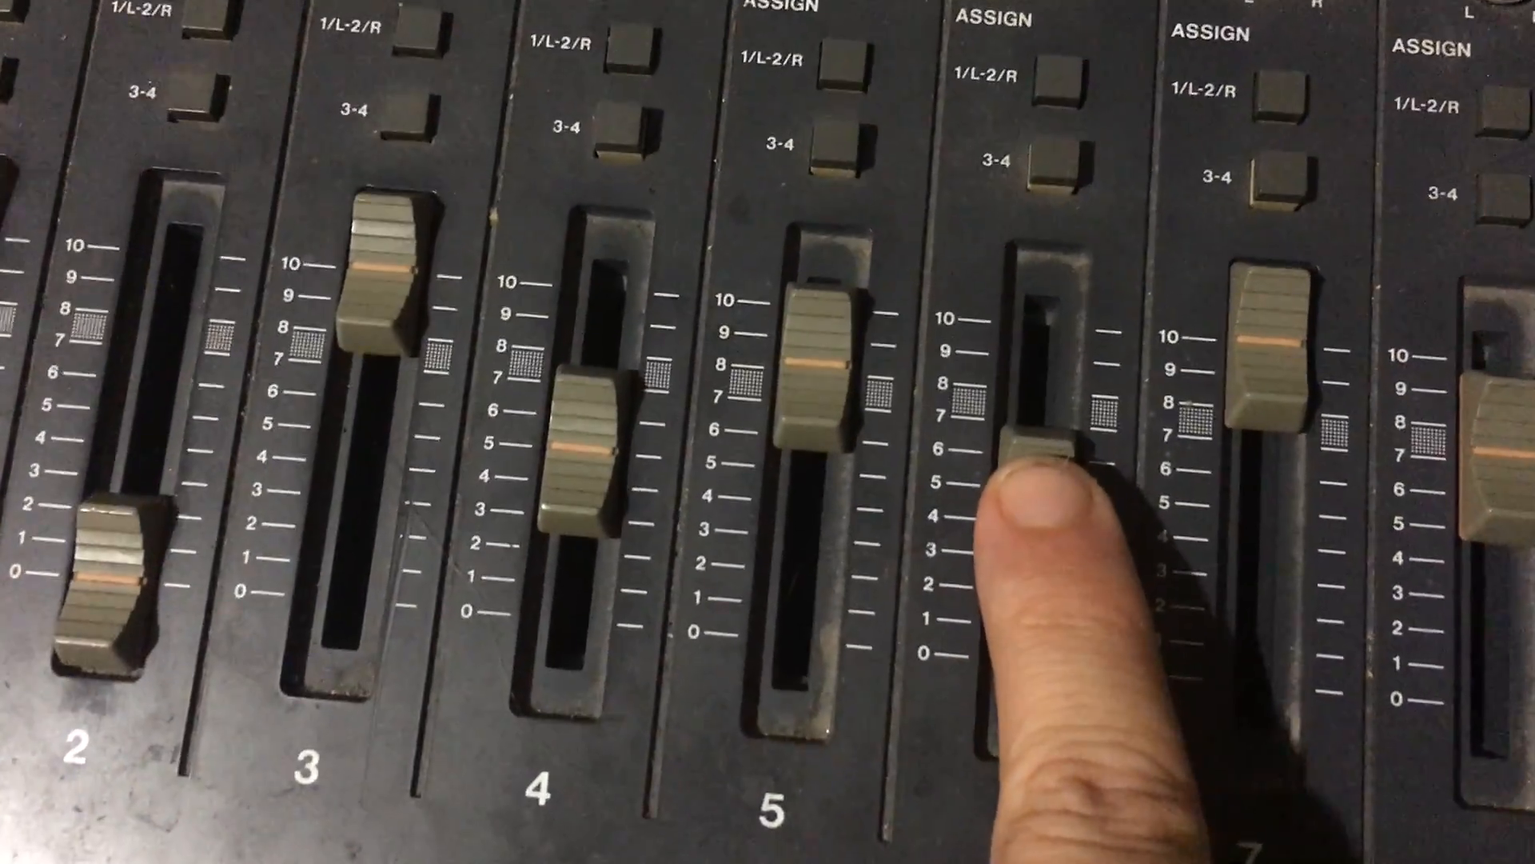
left_click_drag(1029, 451, 1019, 530)
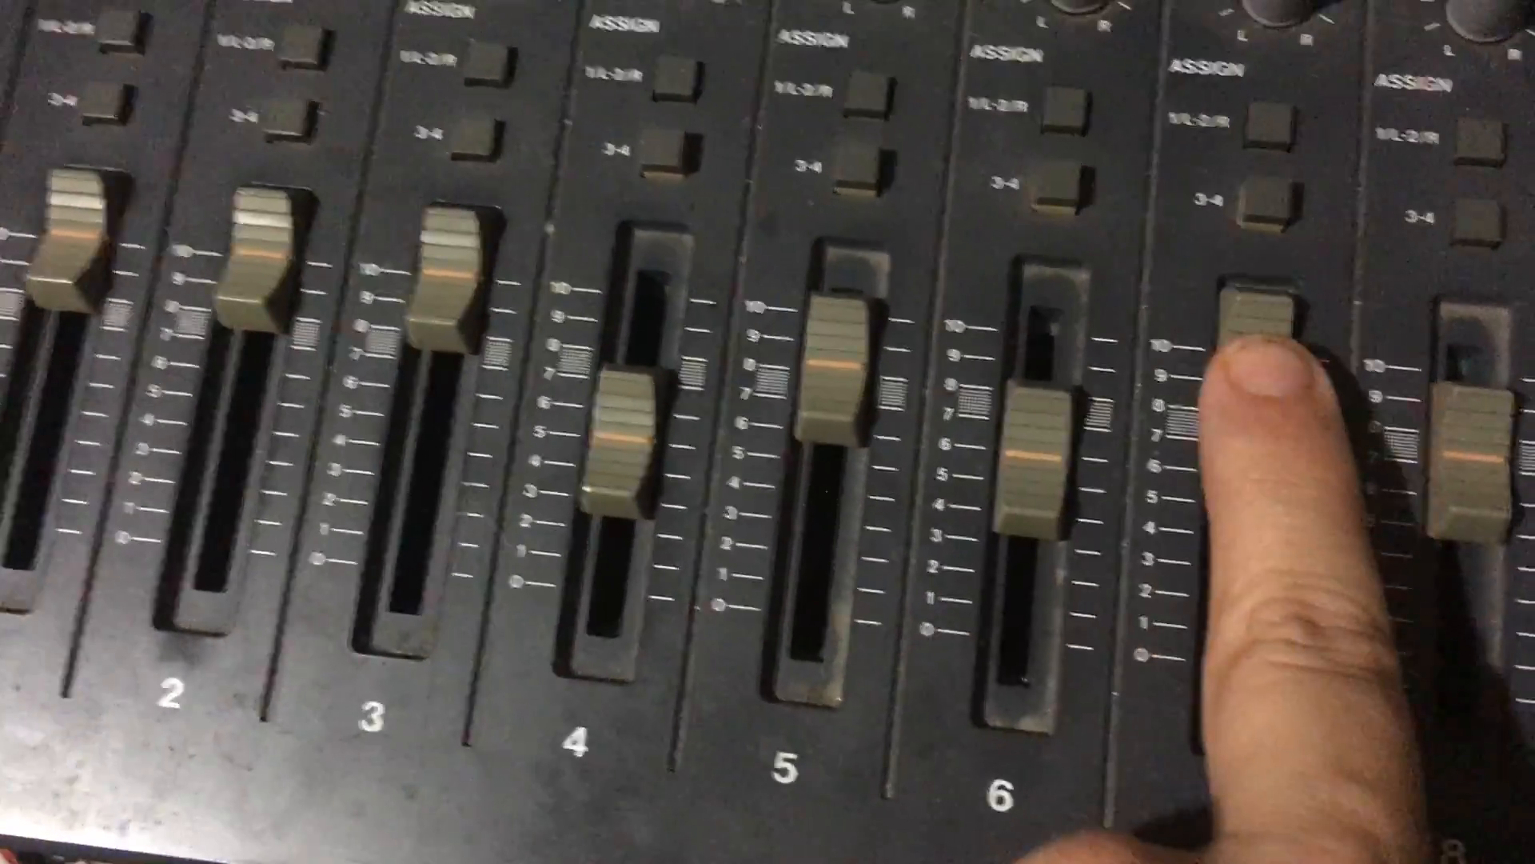
left_click_drag(1263, 342, 1273, 421)
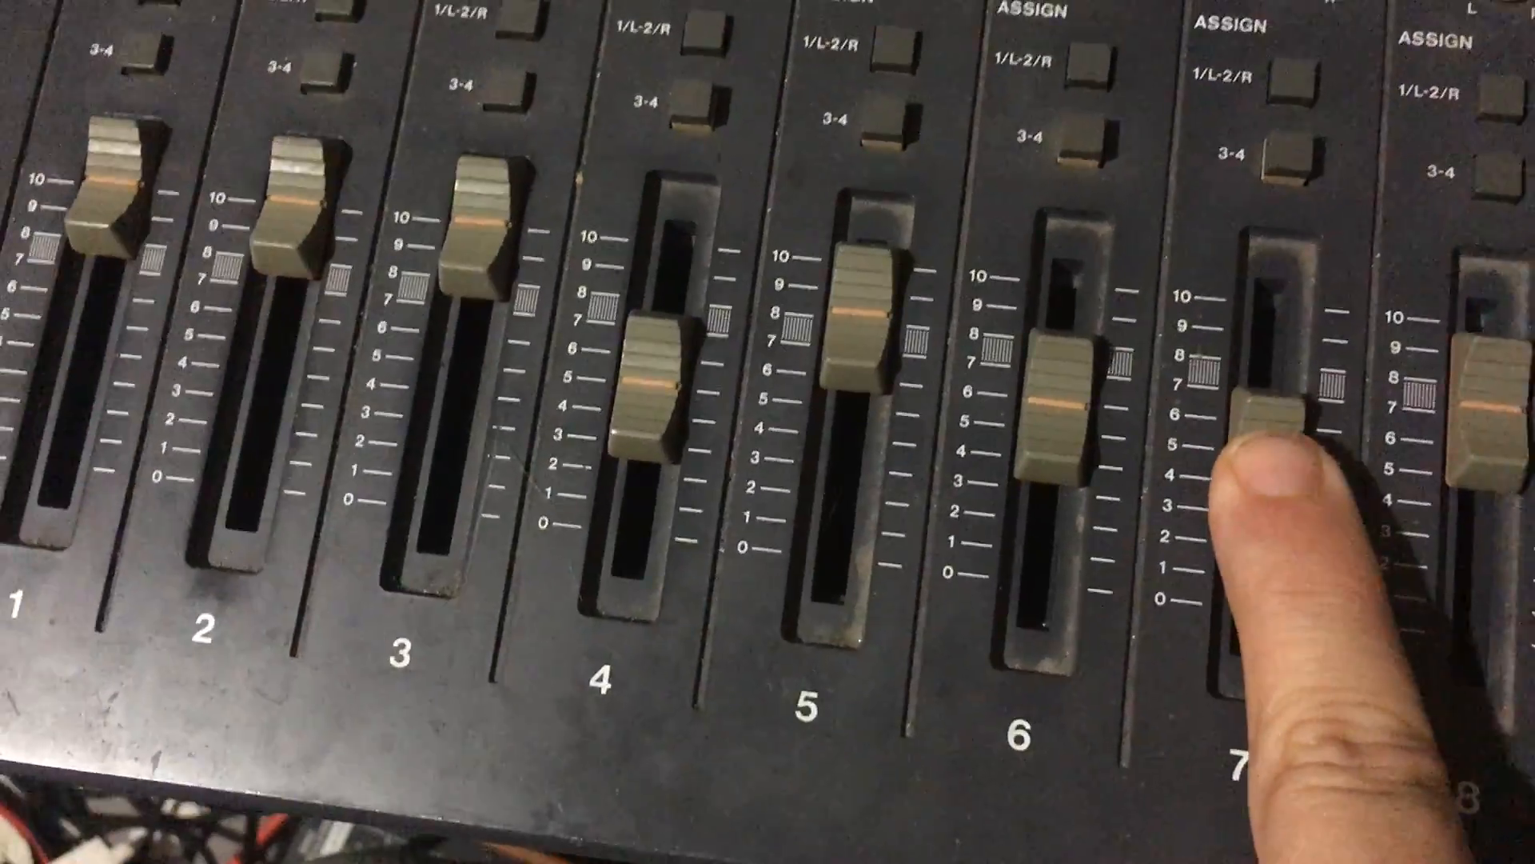